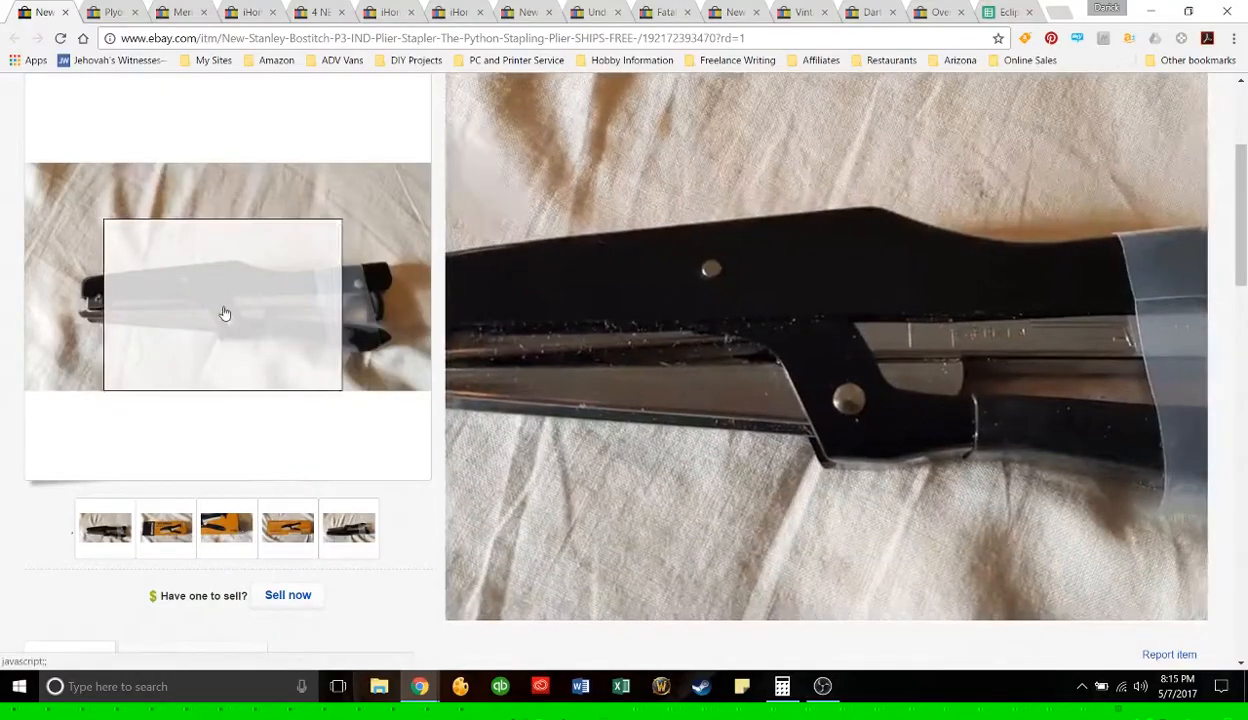
mouse_move(308, 348)
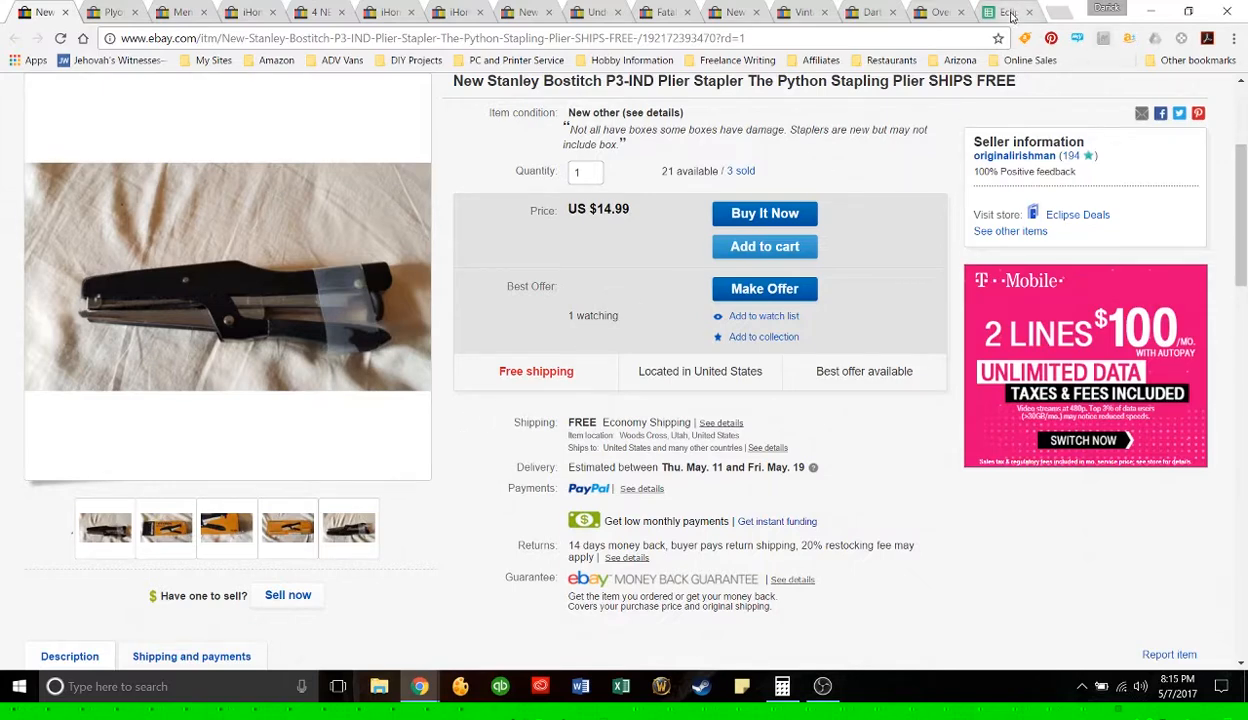
Step: Leave the Bostitch P3 plier stapler listing for the Eclipse Deals Inventory Master sheet
click(1010, 12)
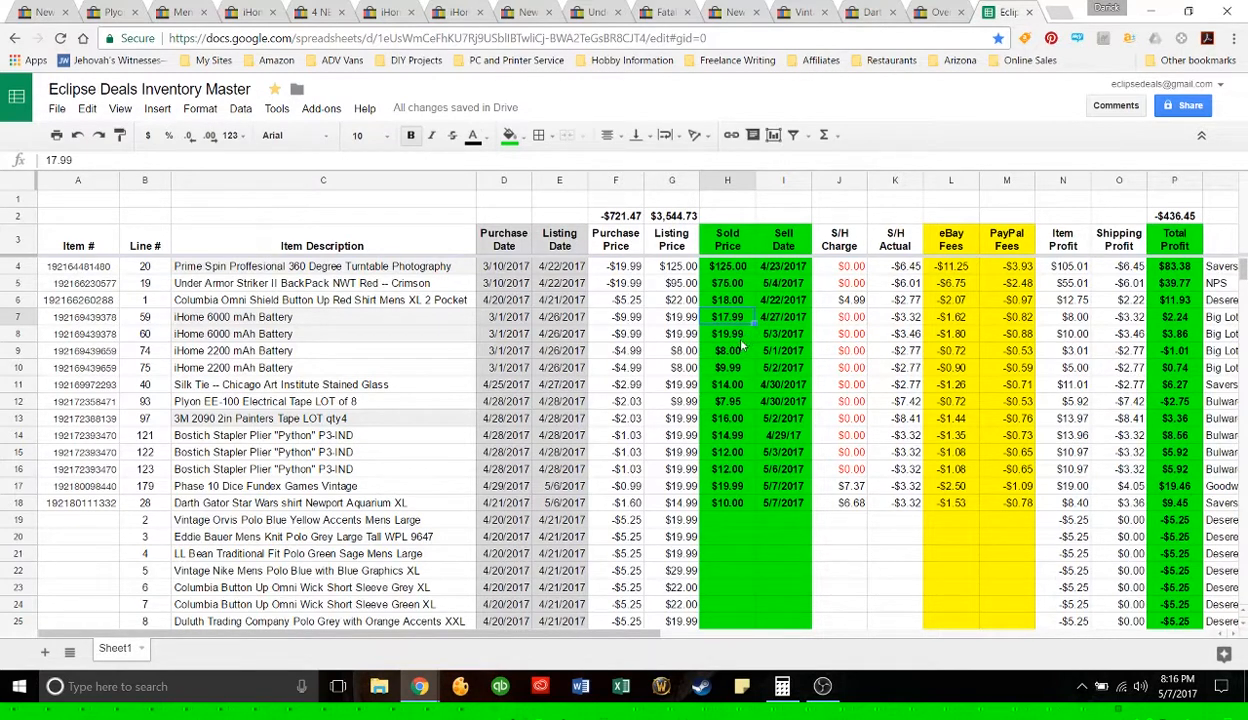
Step: Compare the inventory rows against the $14.99 Bostitch stapler listing, ending on the listing
click(728, 350)
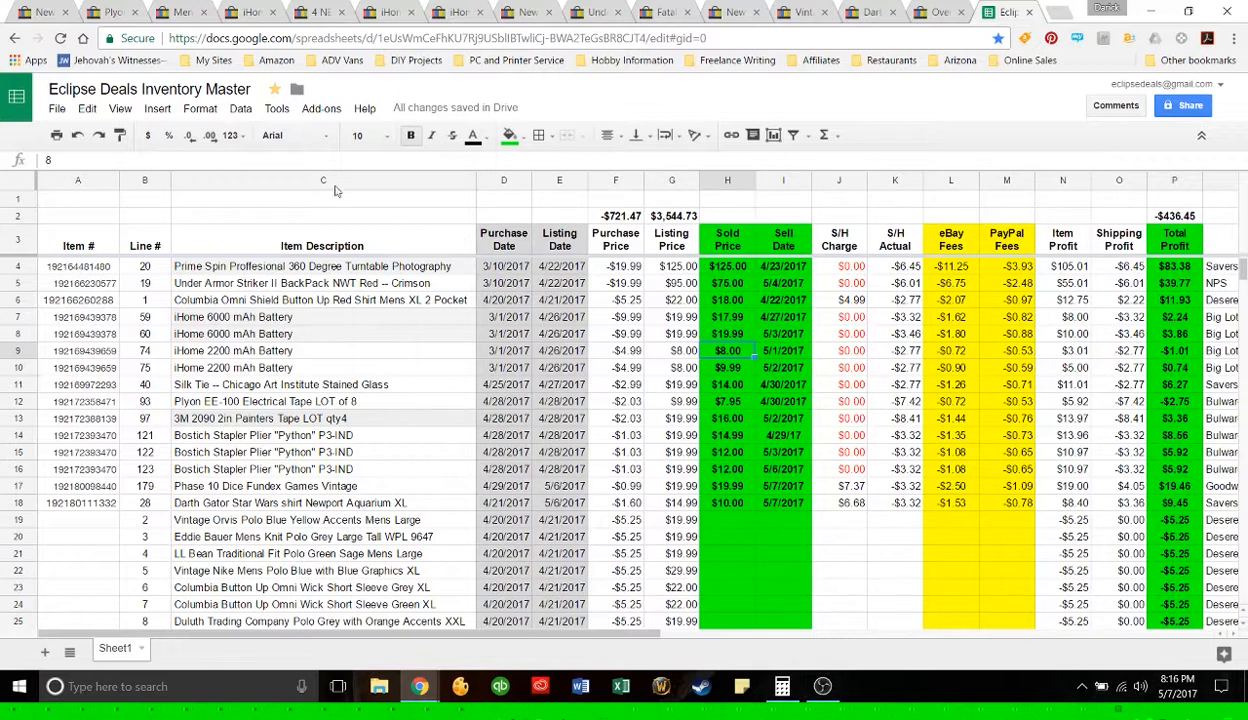
click(42, 12)
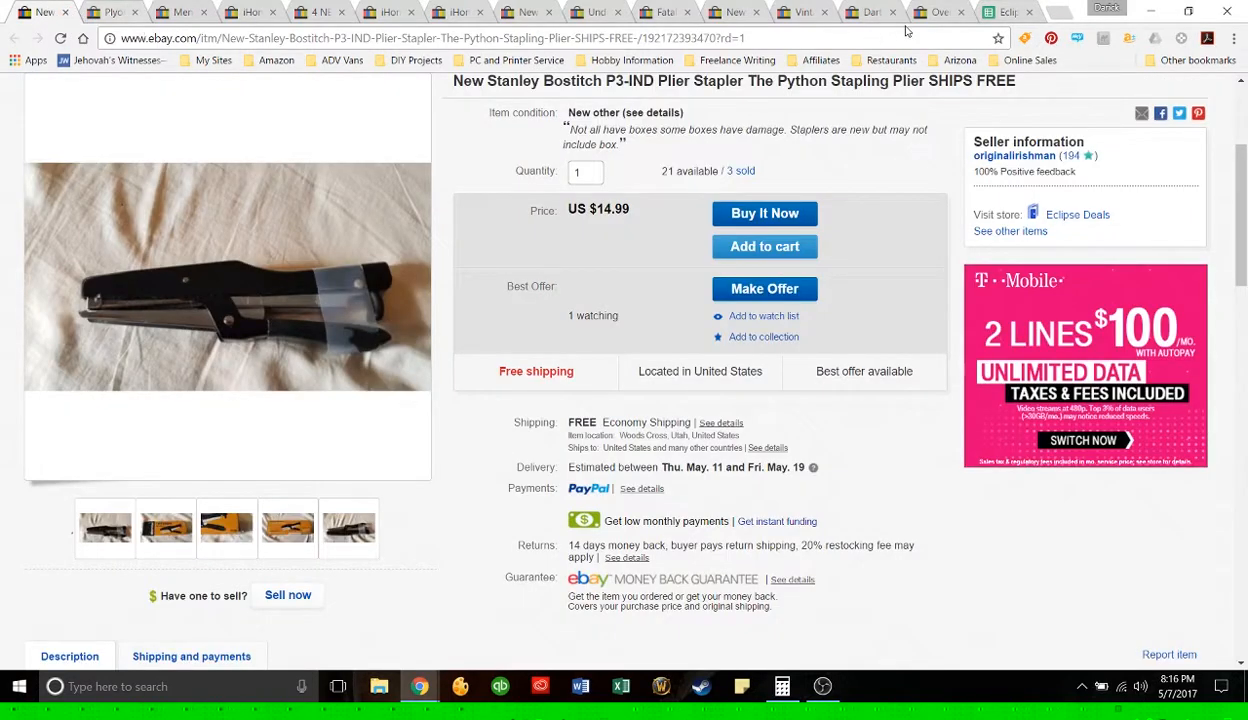
click(1008, 12)
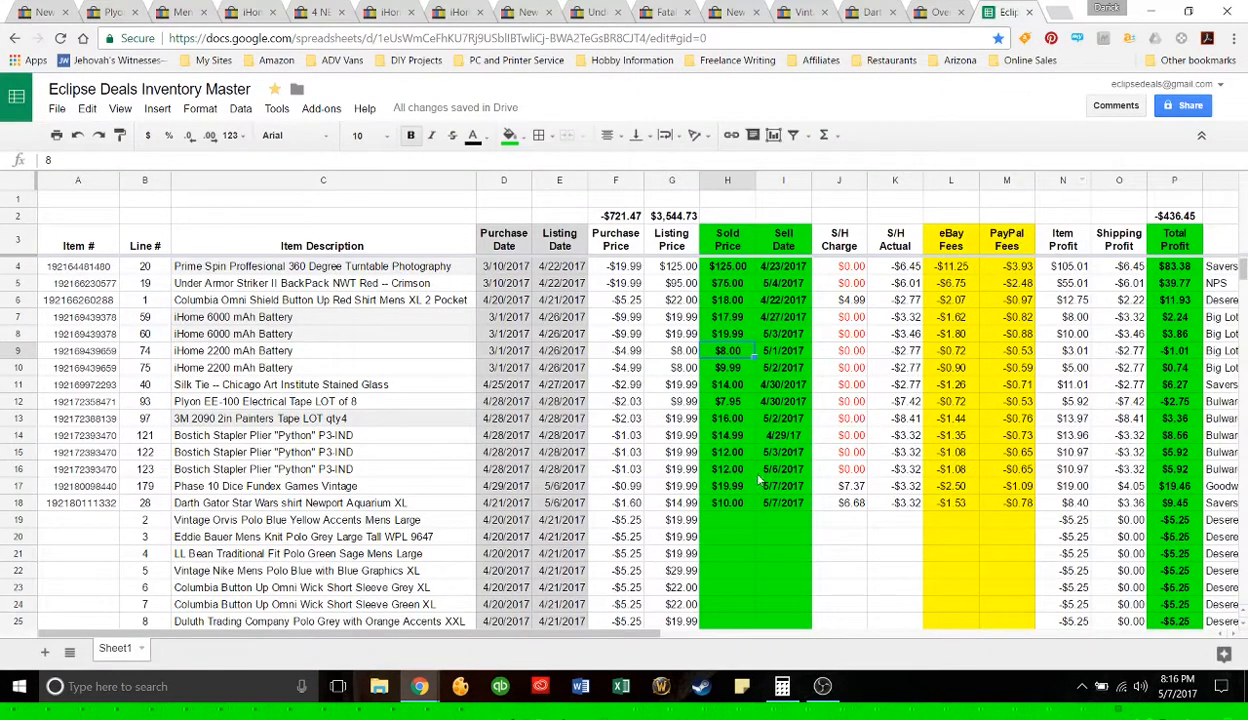
mouse_move(752, 408)
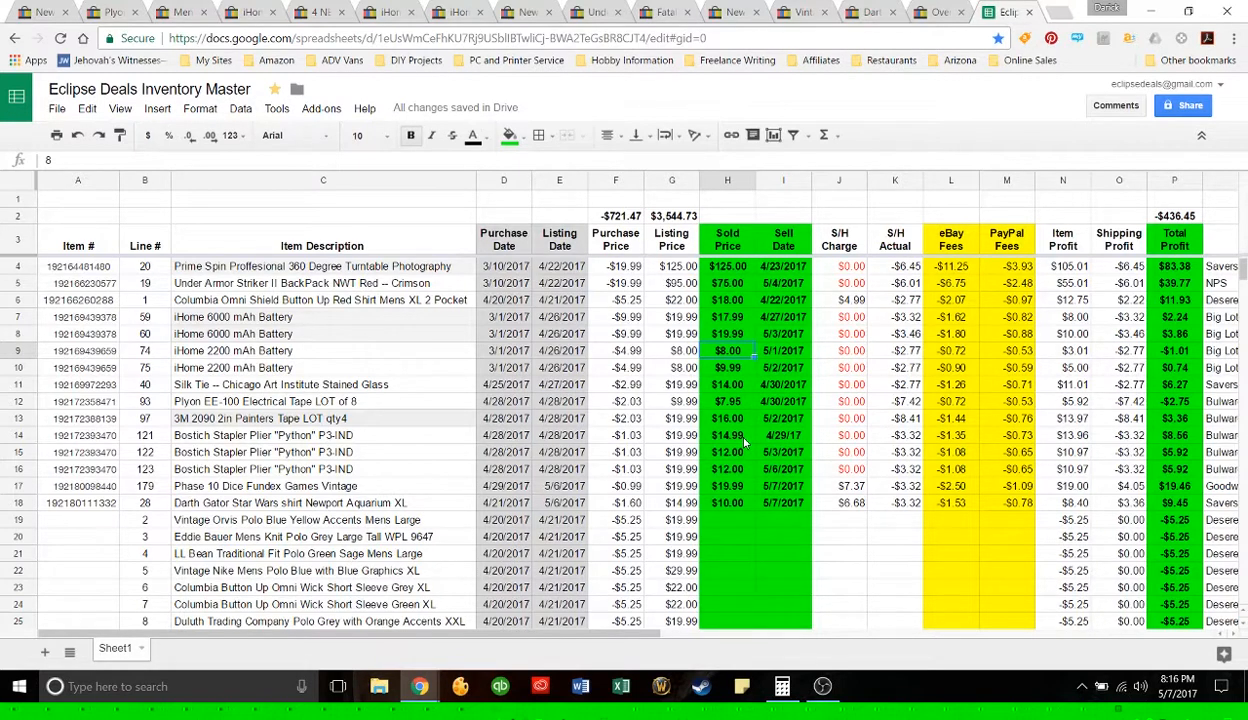
click(44, 12)
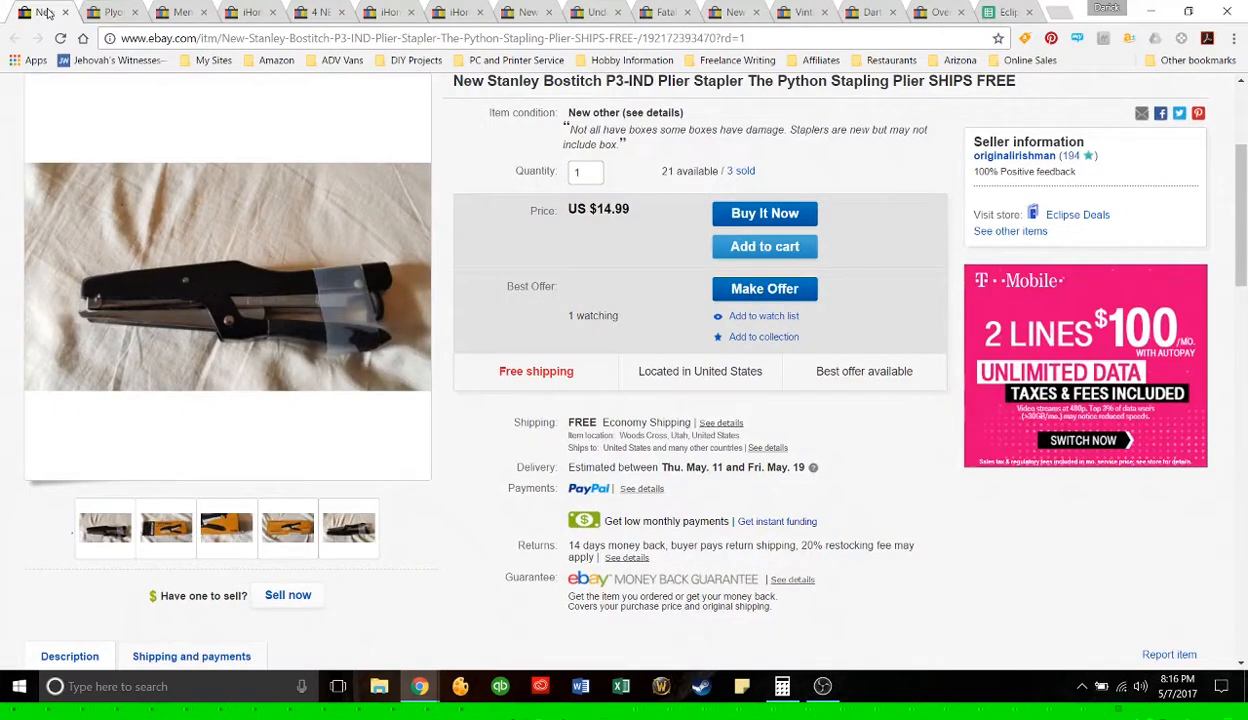